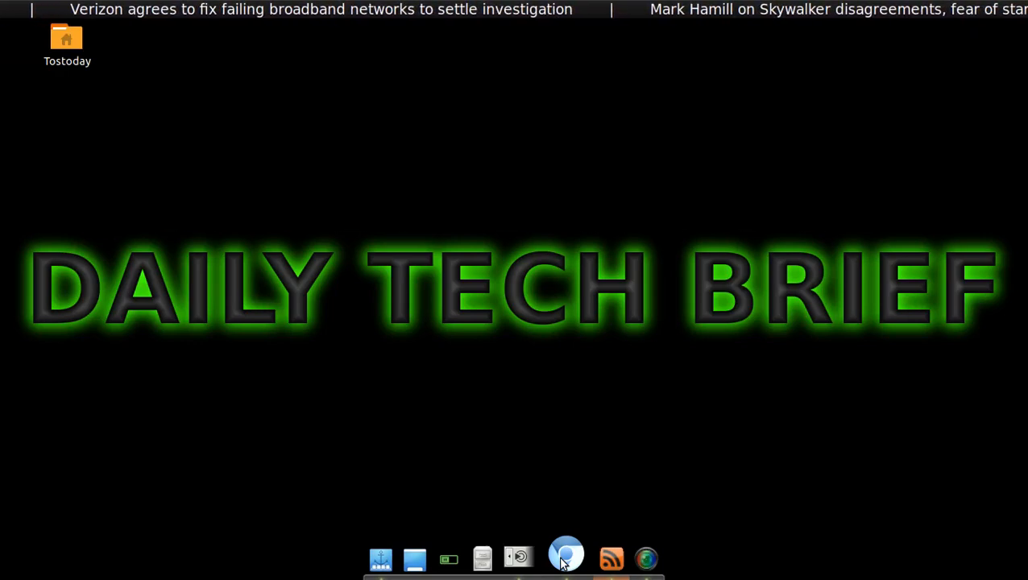
Launch Chromium from the dock to load the Interesting Engineering hypersonic I-plane article
click(573, 556)
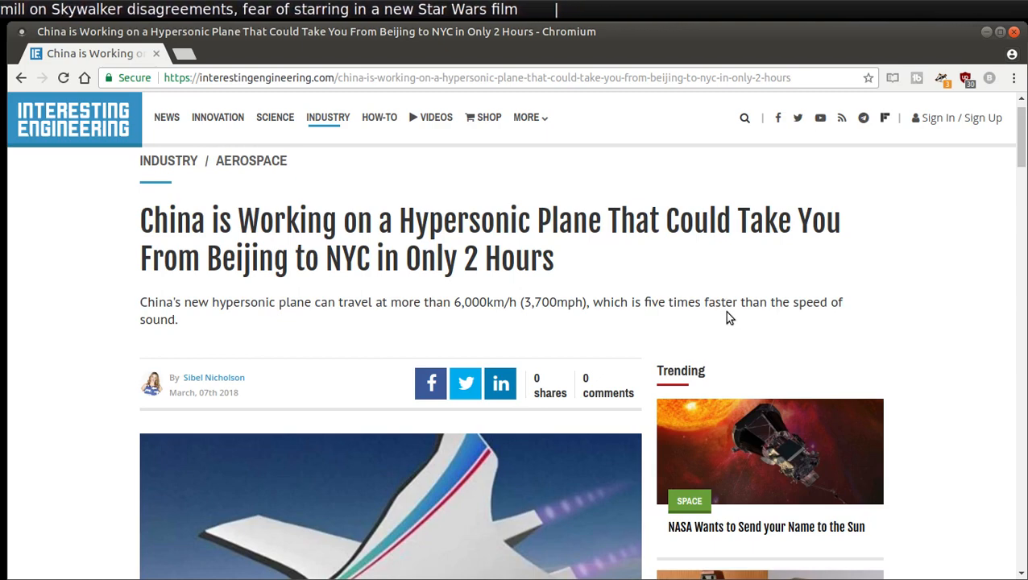
Scroll past the main image and charts to the I-plane two-layer wing section
scroll(down, 3)
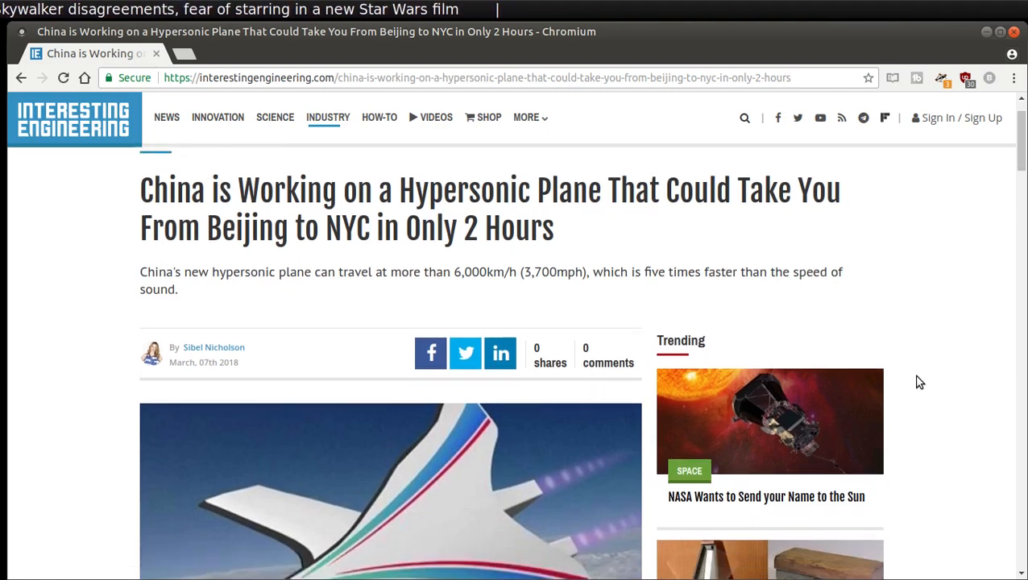
scroll(down, 3)
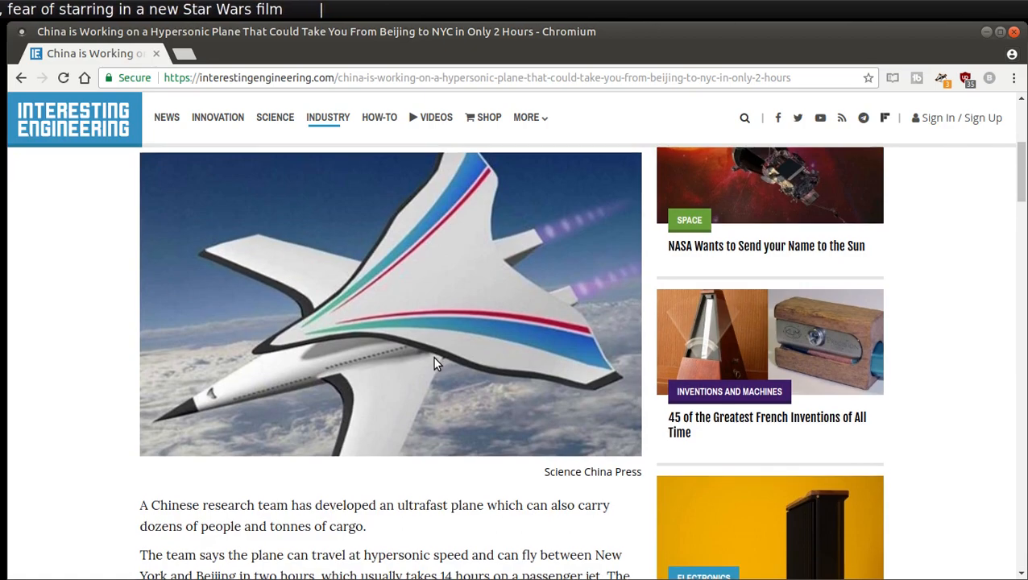
scroll(down, 3)
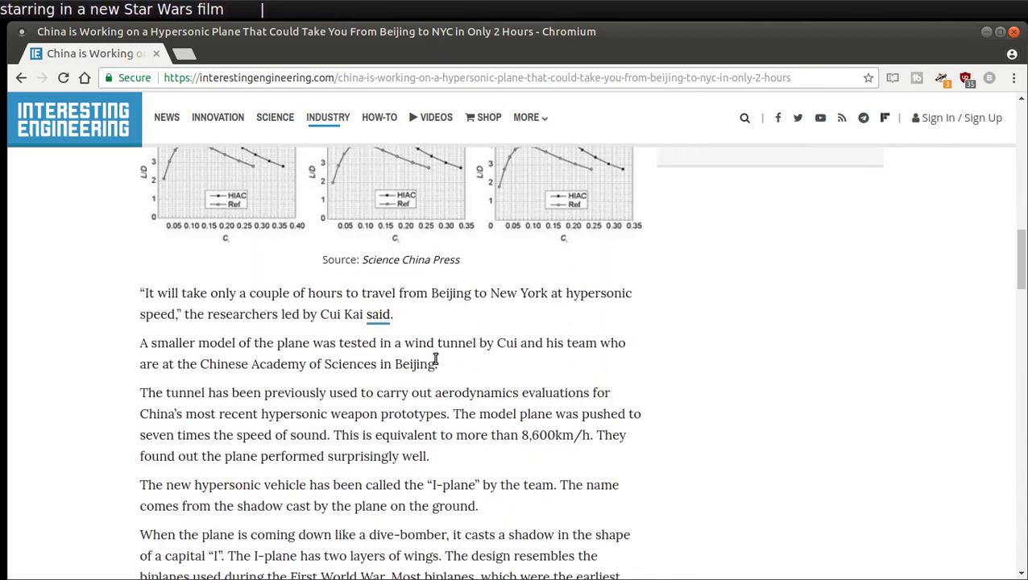
scroll(down, 3)
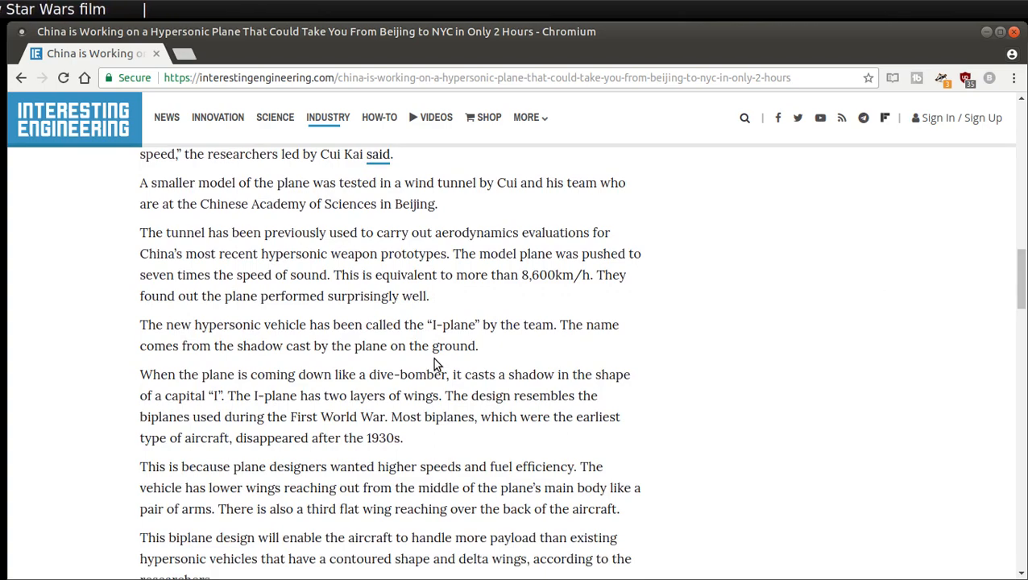
scroll(down, 3)
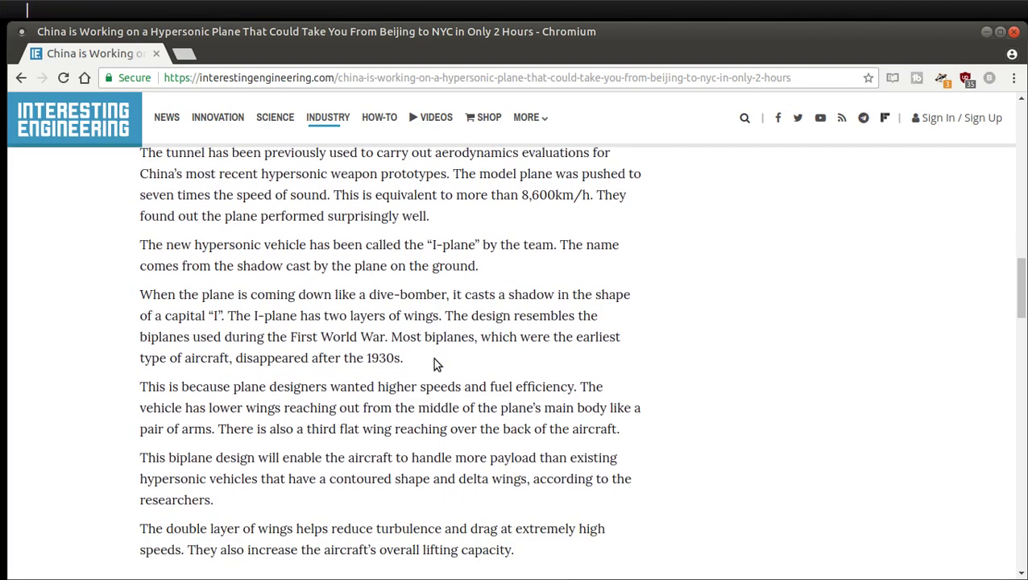
mouse_move(639, 269)
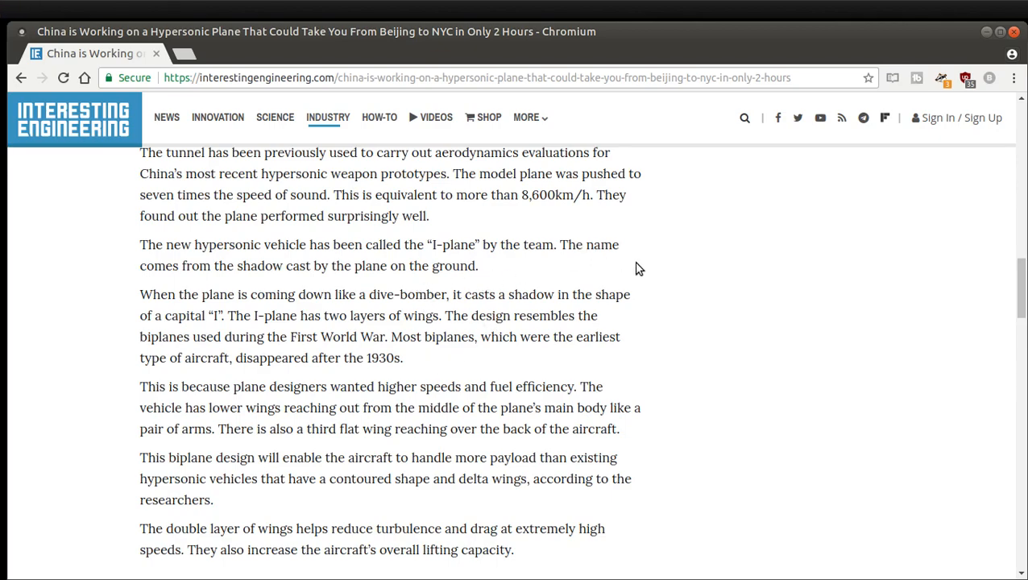
mouse_move(707, 343)
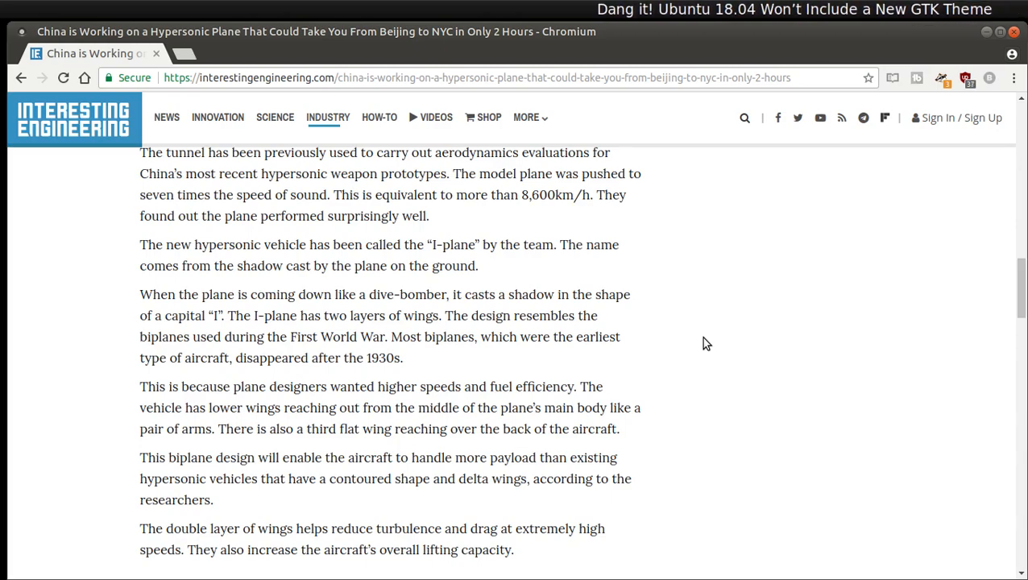
mouse_move(718, 342)
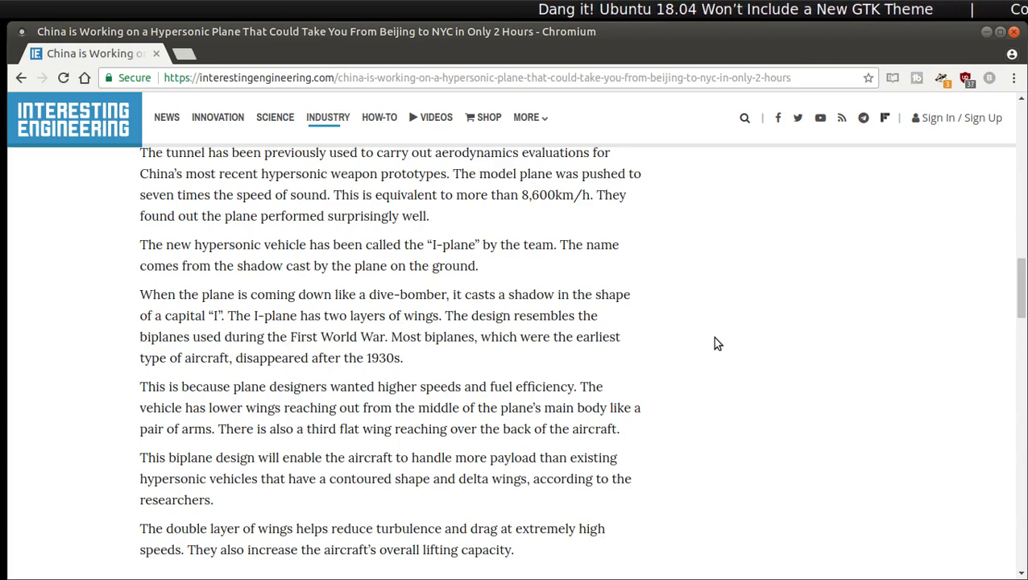
Scroll past 'Questions to be answered' to the sources and share buttons
scroll(down, 3)
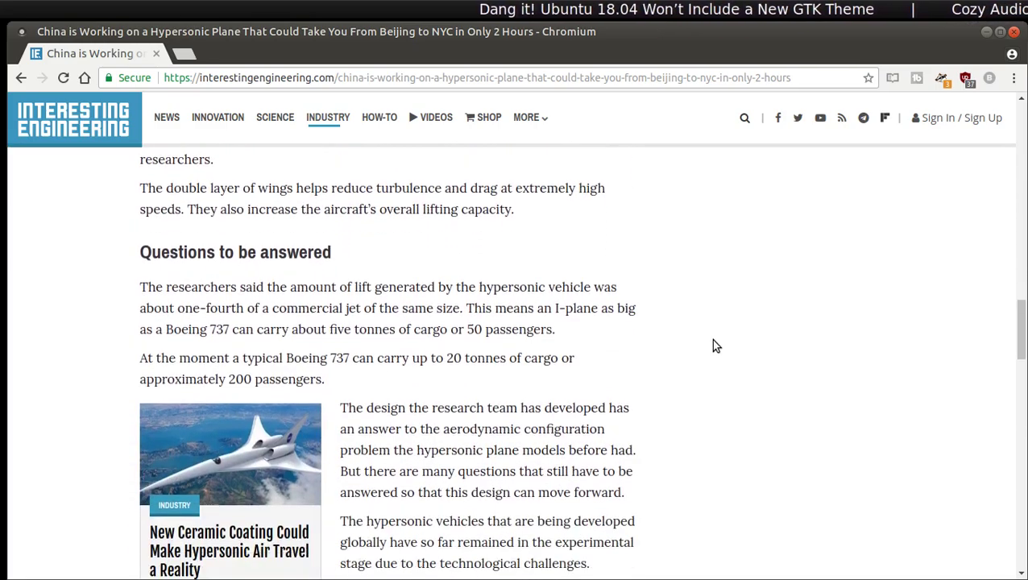
scroll(down, 3)
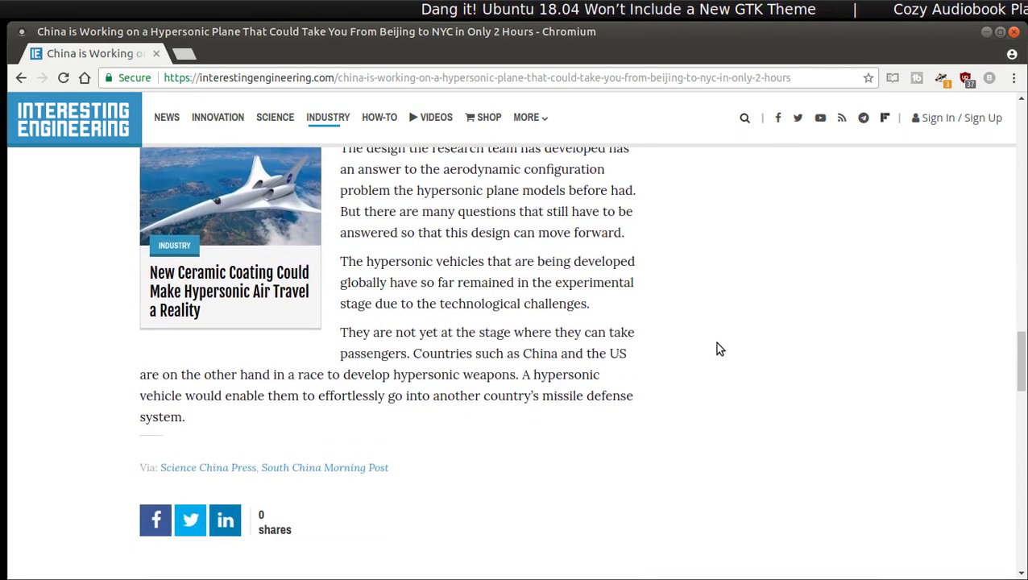